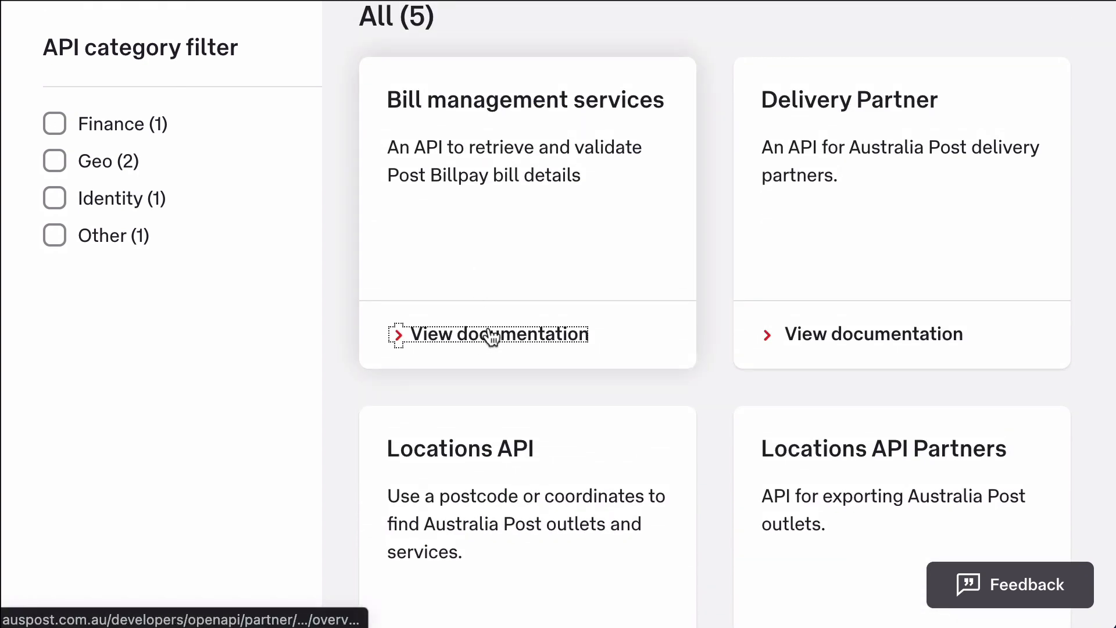
Browse the Bill management services documentation and return to the Australia Post catalog
{"action": "left_click", "coordinate": [500, 334]}
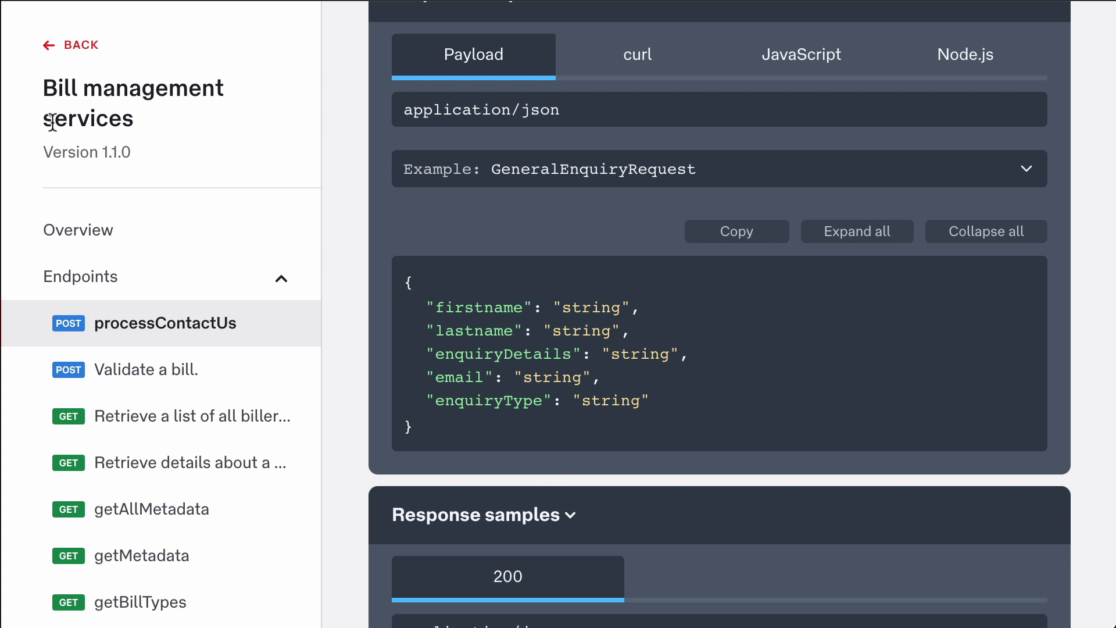
{"action": "left_click", "coordinate": [70, 45]}
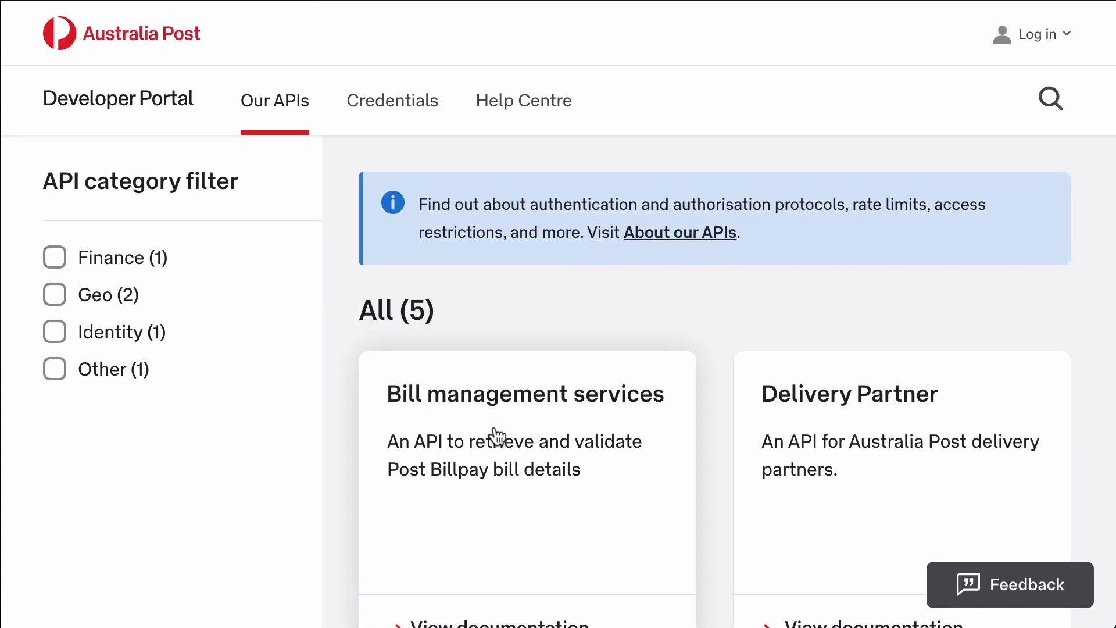
View the Delivery Partner API docs and its POST delivery event endpoint details
{"action": "left_click", "coordinate": [848, 394]}
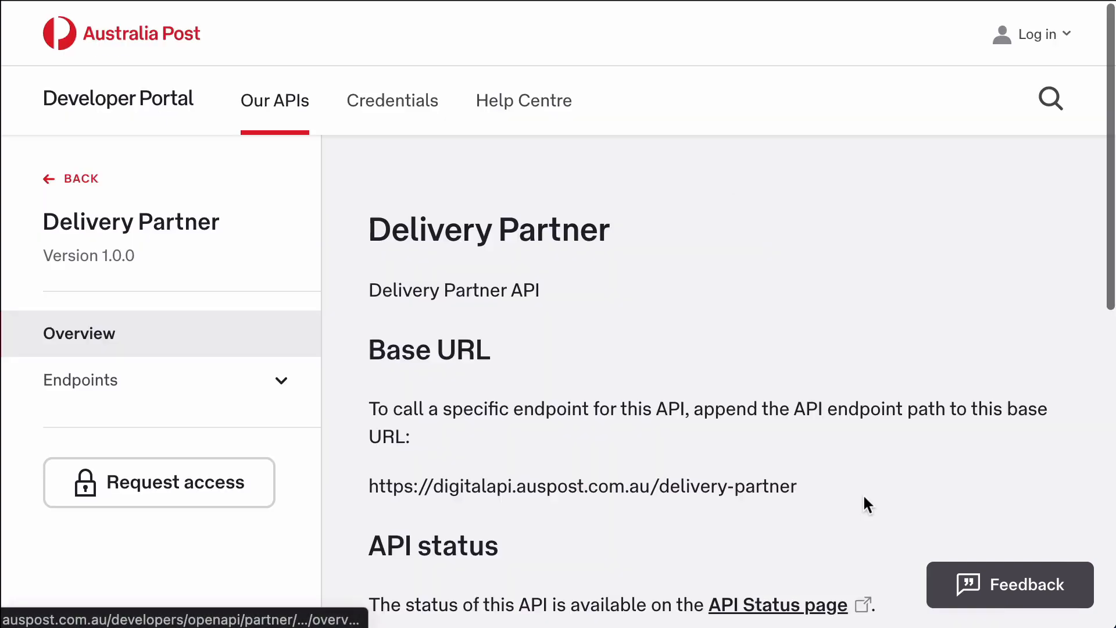
{"action": "left_click", "coordinate": [80, 379]}
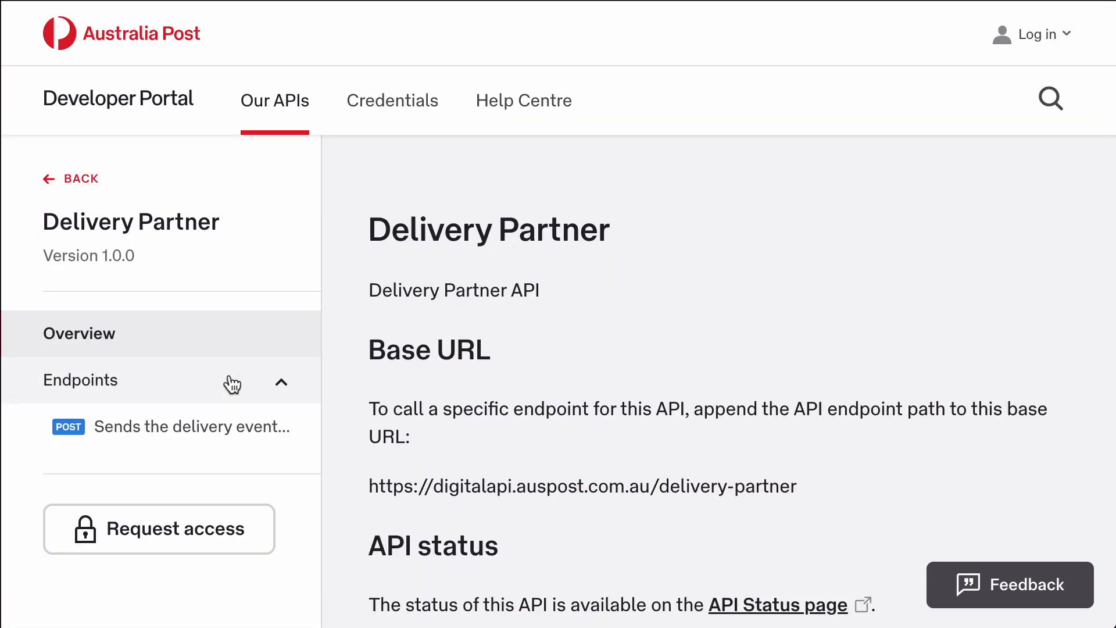
{"action": "left_click", "coordinate": [190, 426]}
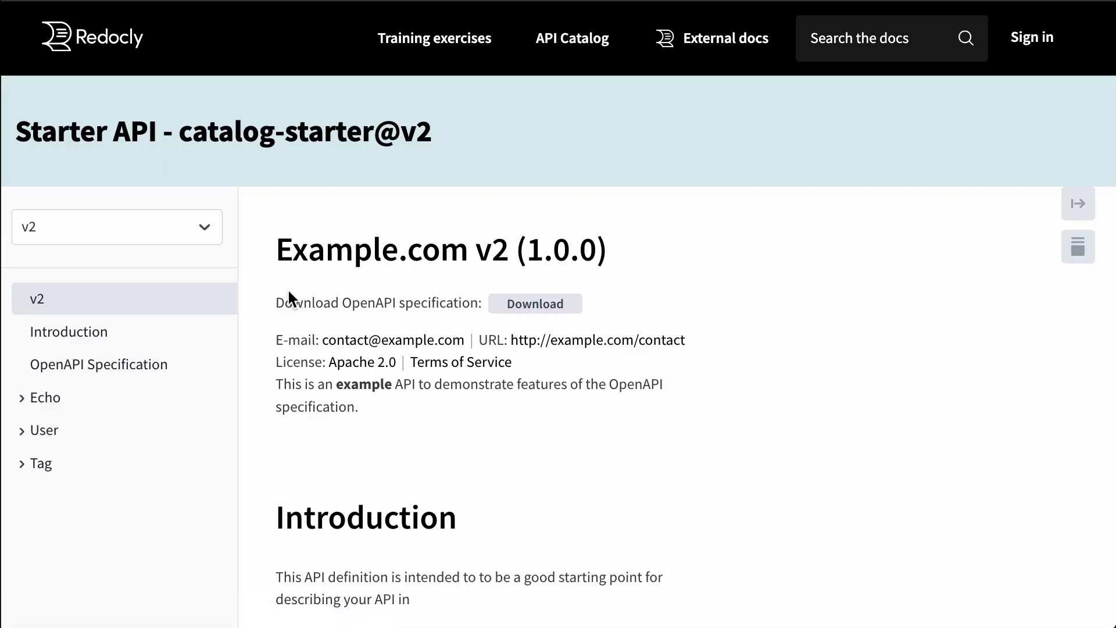
Switch the Starter API docs from v2 to v1, then return to the API Catalog listing
{"action": "scroll", "scroll_direction": "down", "scroll_amount": 3}
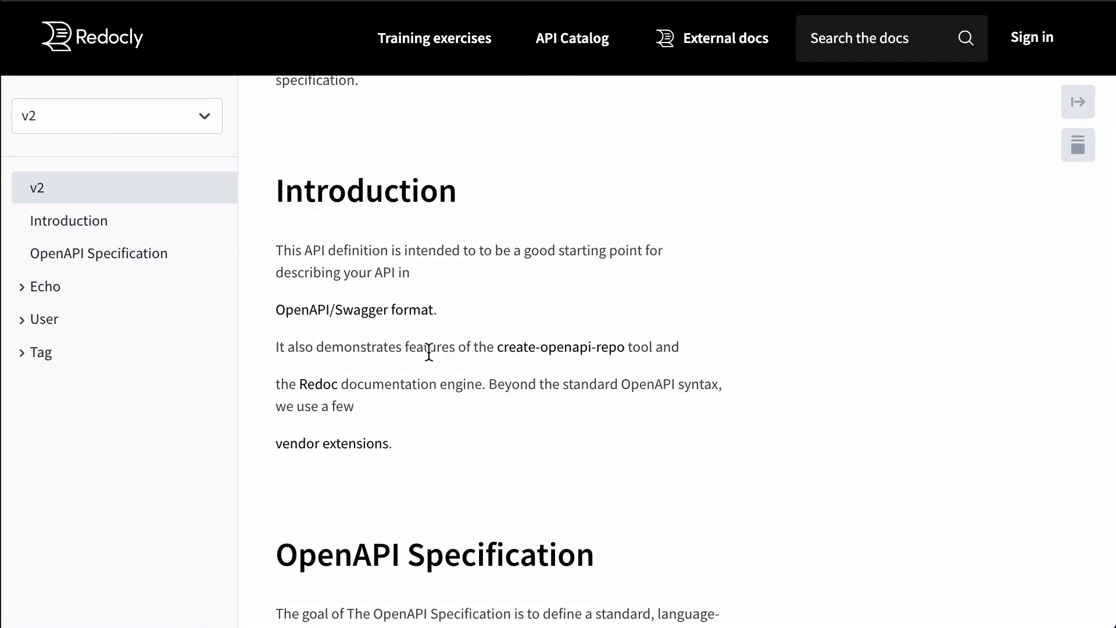
{"action": "left_click", "coordinate": [117, 115]}
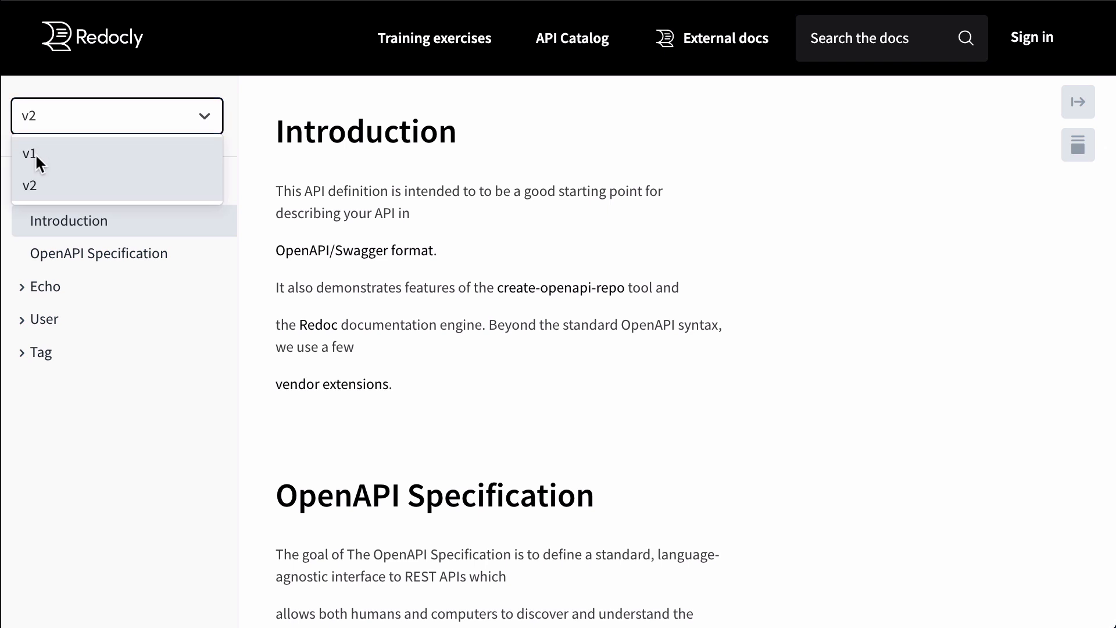
{"action": "left_click", "coordinate": [30, 154]}
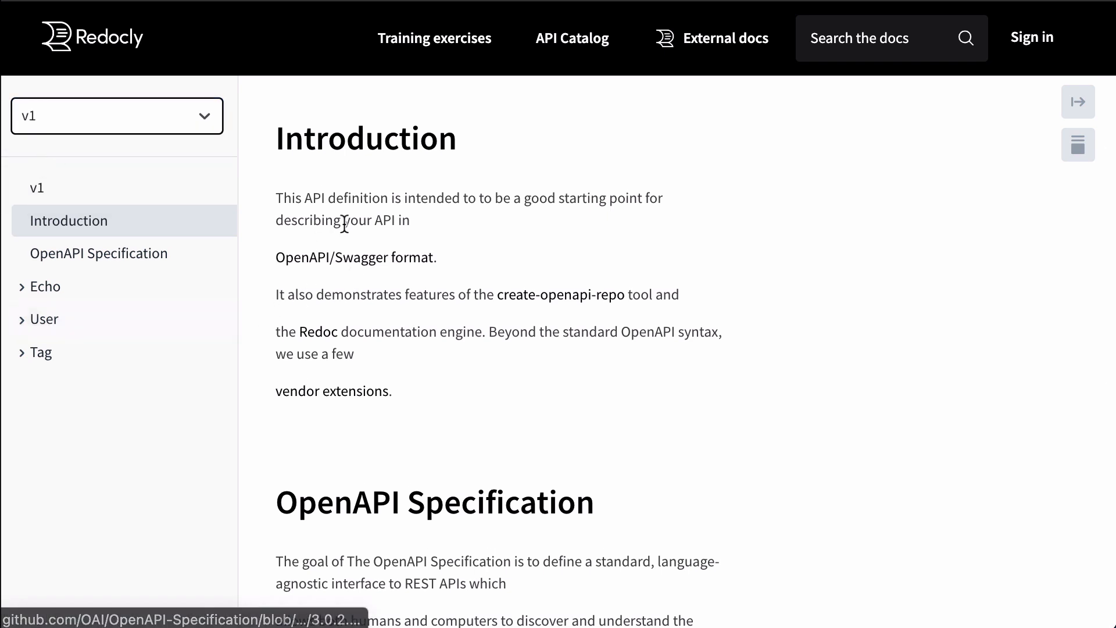
{"action": "left_click", "coordinate": [572, 38]}
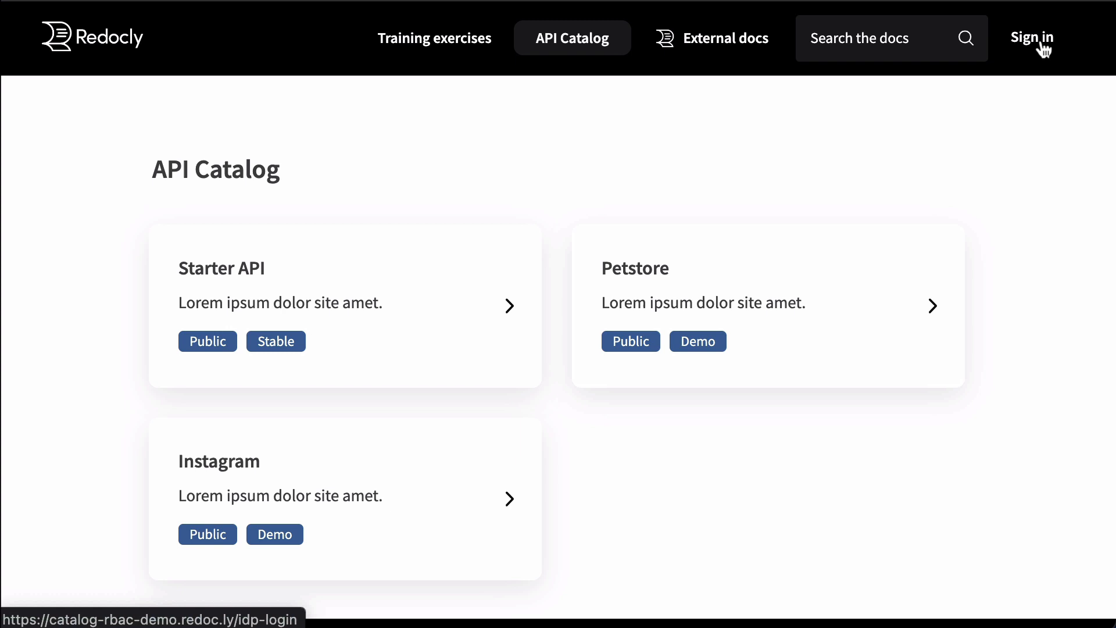
Sign in and view the catalog-dinner v1 List available ingredients endpoint
{"action": "left_click", "coordinate": [1031, 38]}
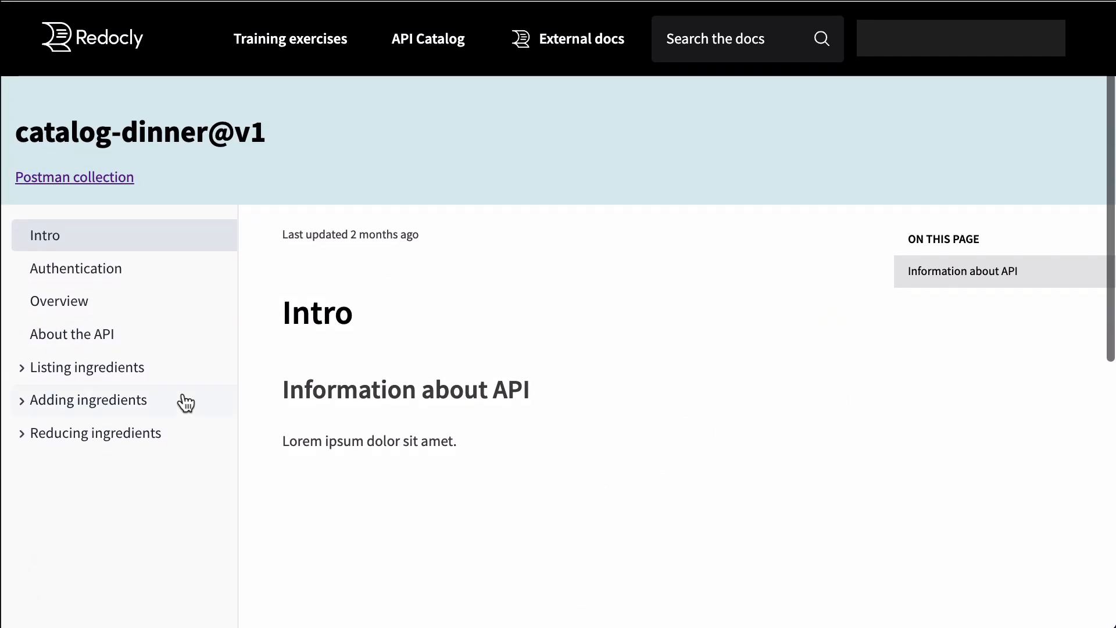
{"action": "left_click", "coordinate": [87, 366]}
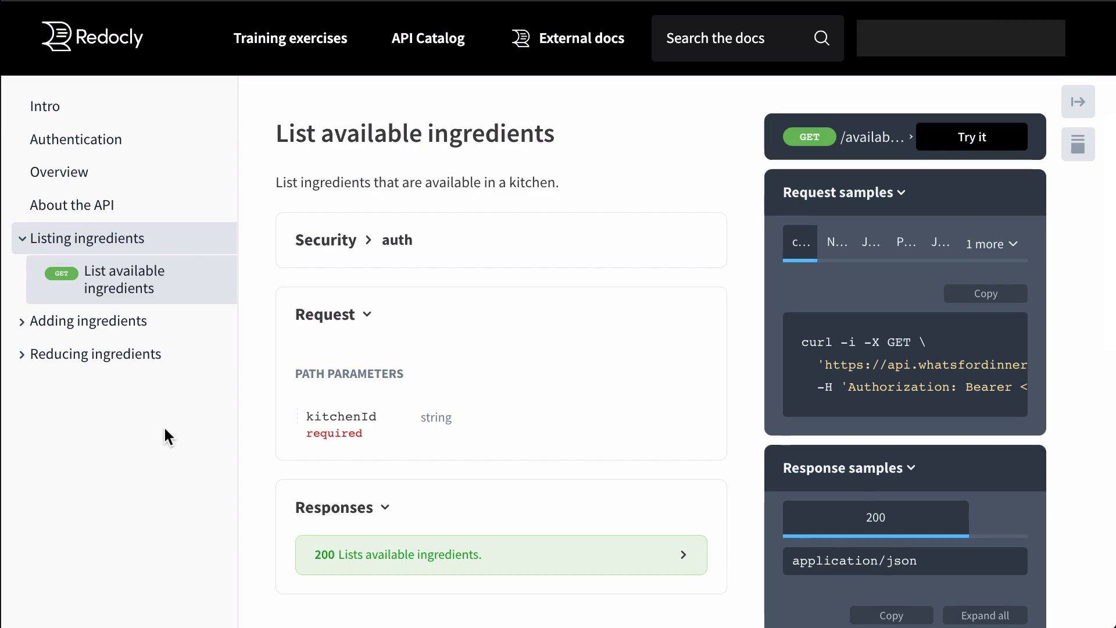
{"action": "left_click", "coordinate": [428, 38]}
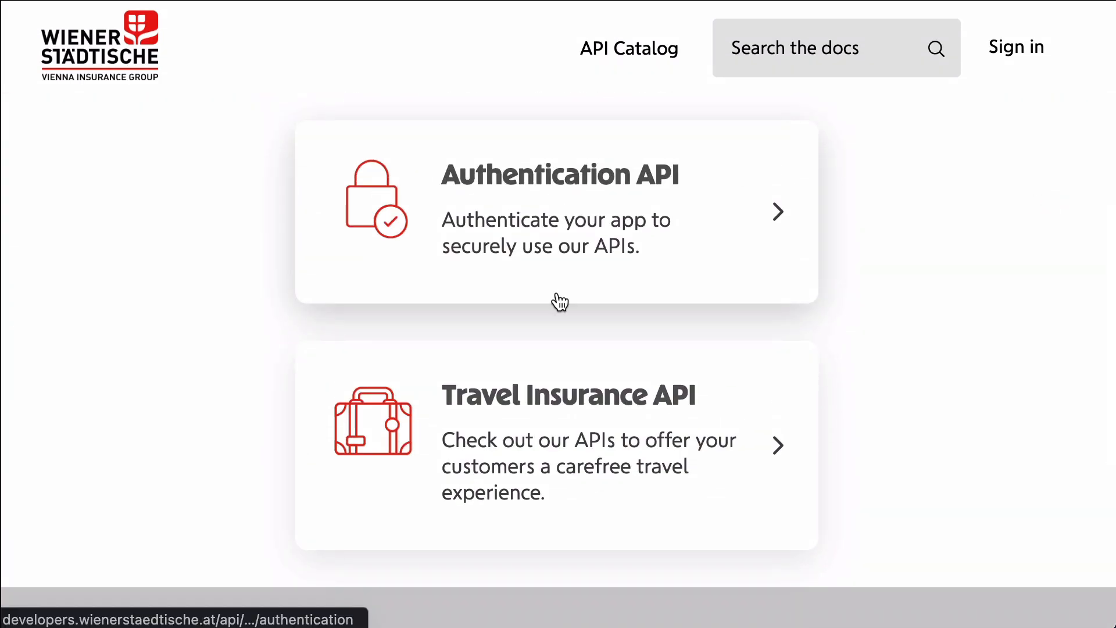
Browse the Travel Insurance API reference docs and show its error documentation
{"action": "left_click", "coordinate": [555, 442]}
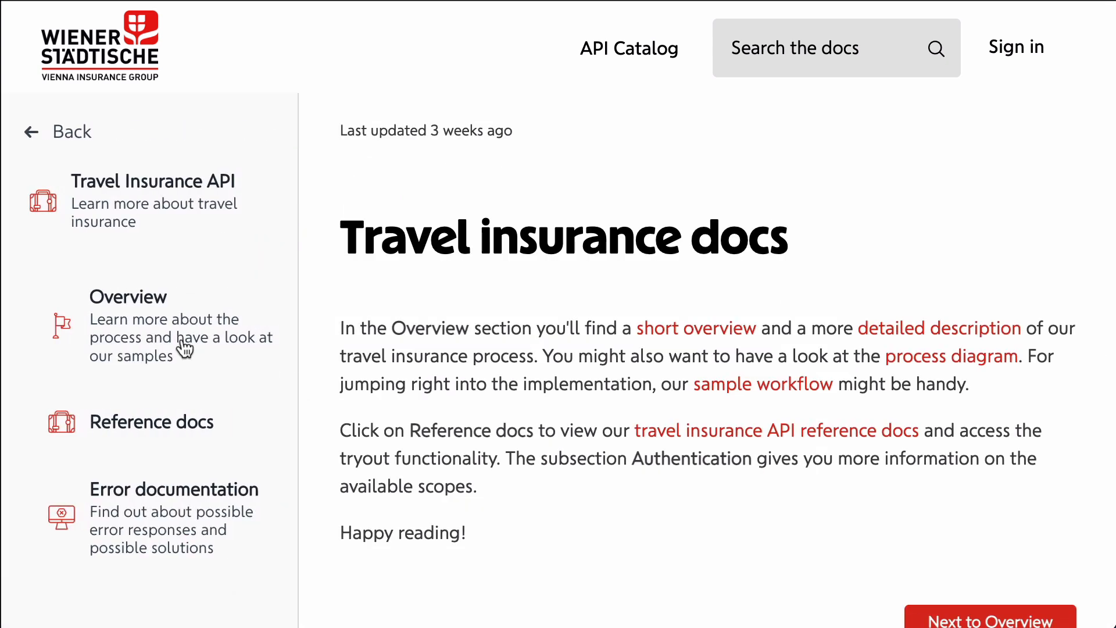
{"action": "left_click", "coordinate": [152, 421]}
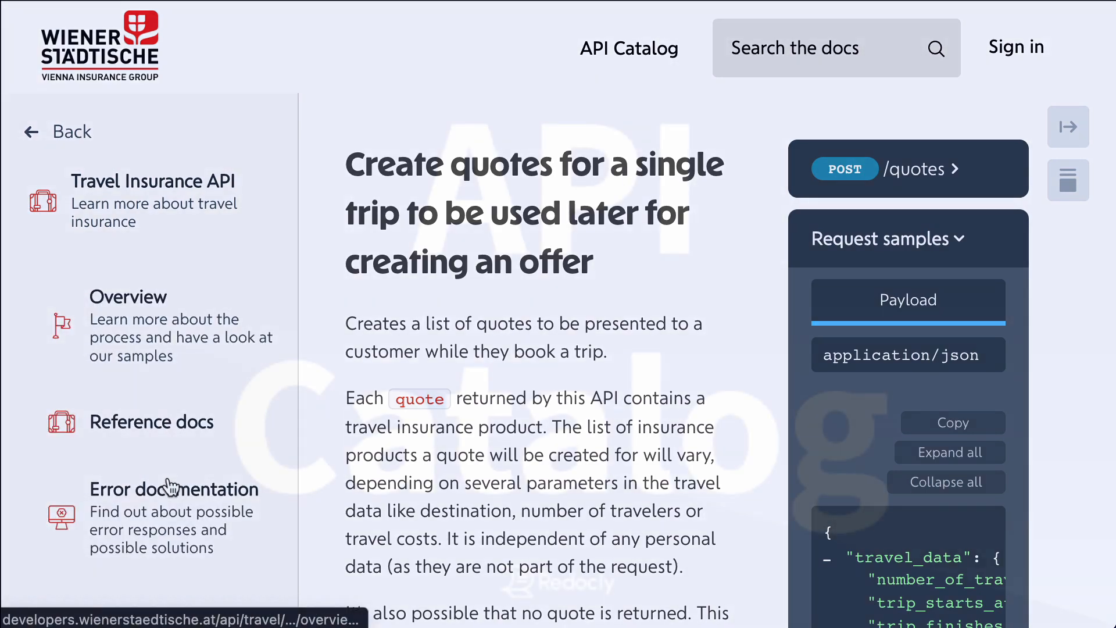
{"action": "left_click", "coordinate": [173, 489]}
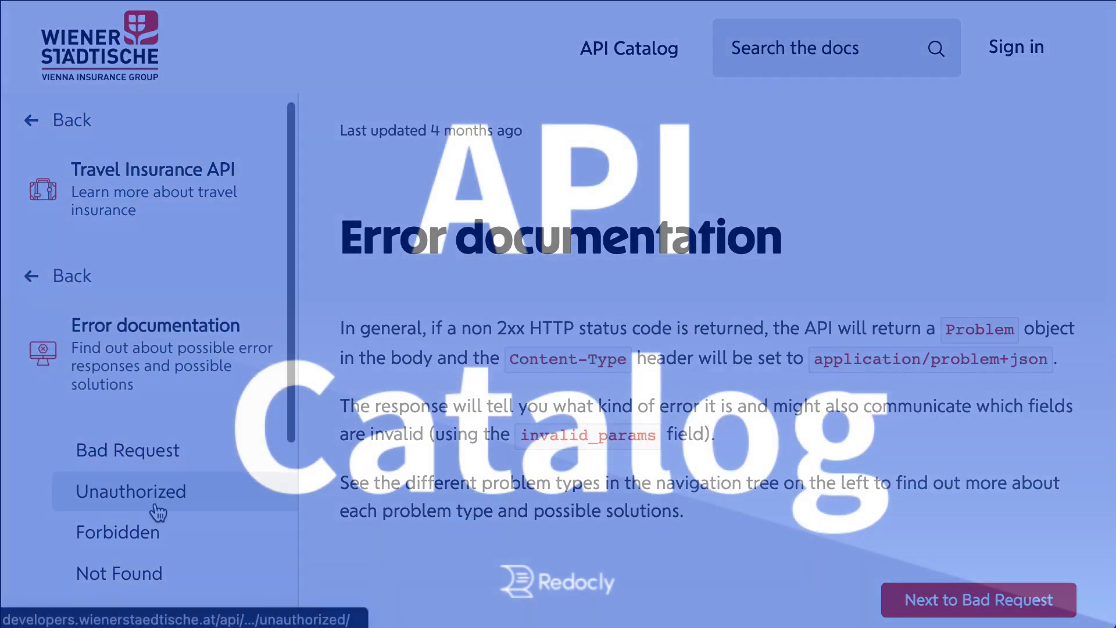